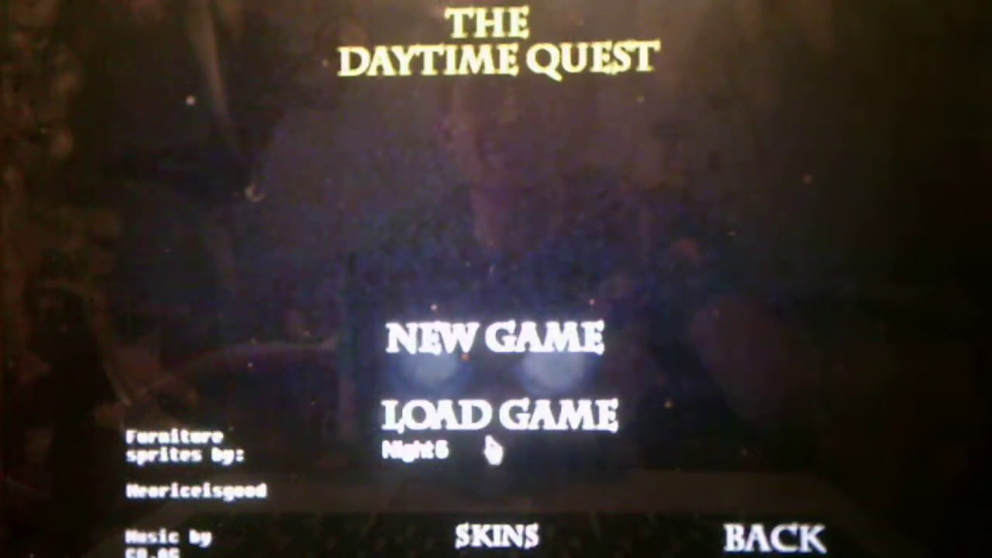
Load the saved game to continue at Night 5 from the title menu.
click(499, 416)
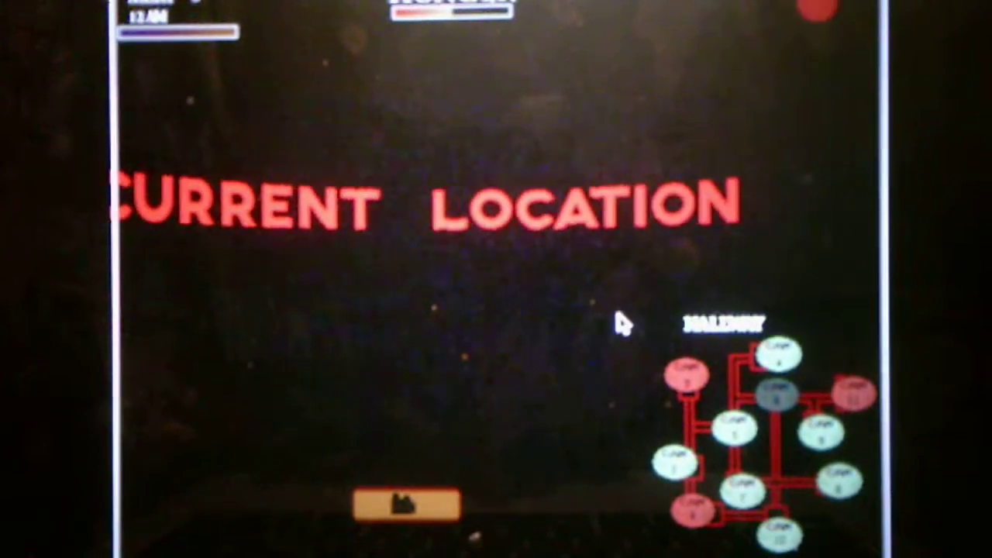
mouse_move(825, 453)
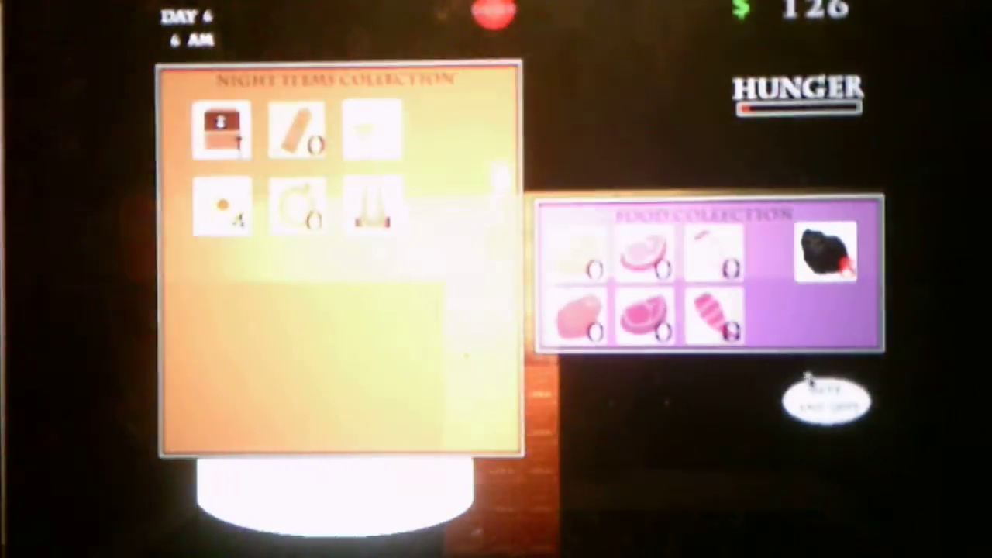
Save and quit from the day 6 collections screen, returning to the title menu.
click(825, 400)
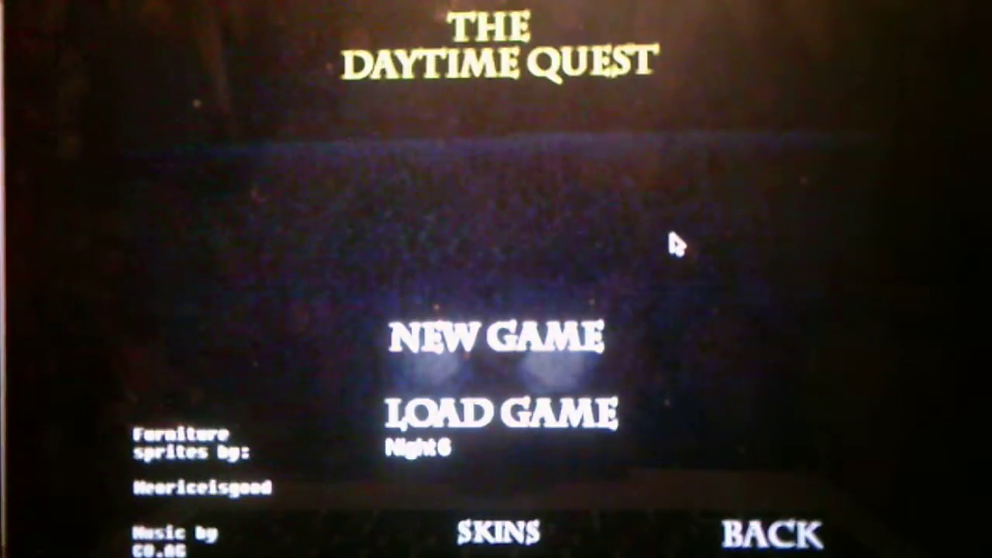